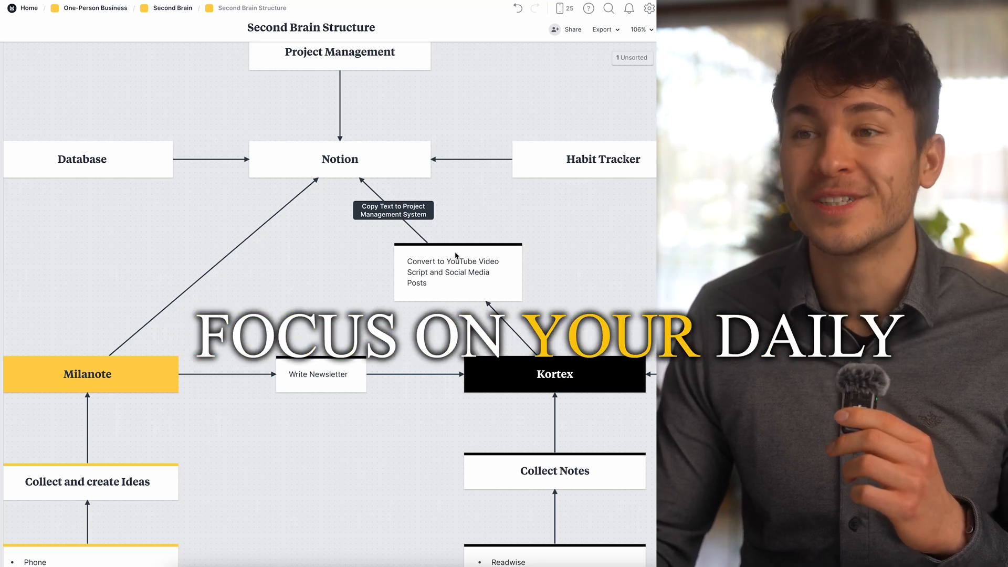
# Scroll through the 'From your phone' panel of saved links, transcripts, screenshots and quotes.
pyautogui.scroll(-3)
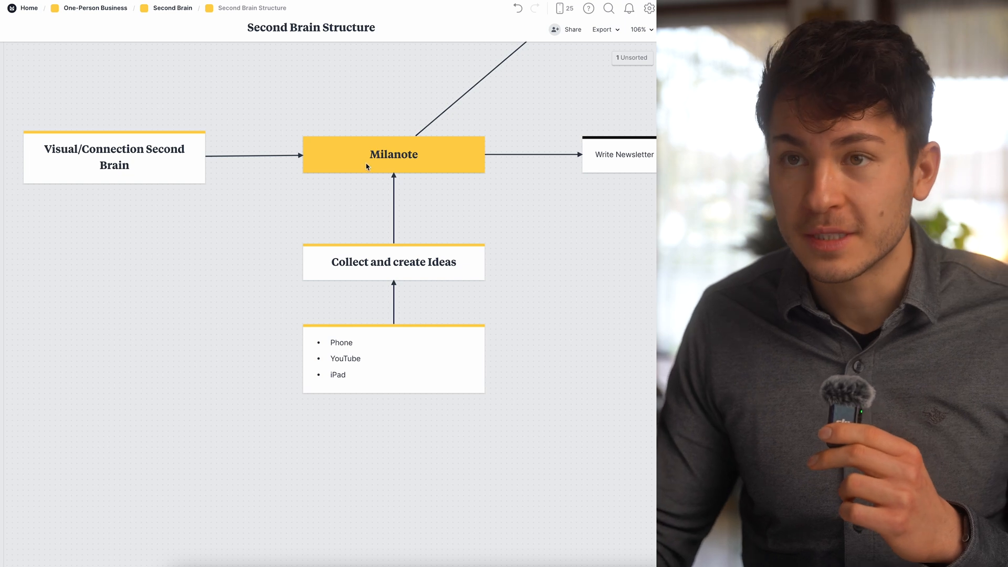
pyautogui.moveTo(108, 163)
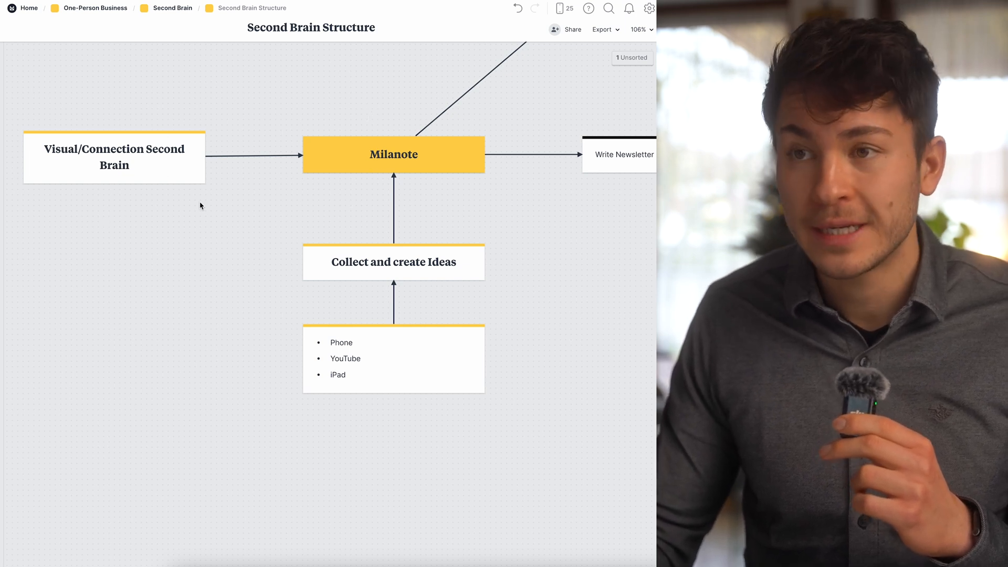
pyautogui.moveTo(305, 297)
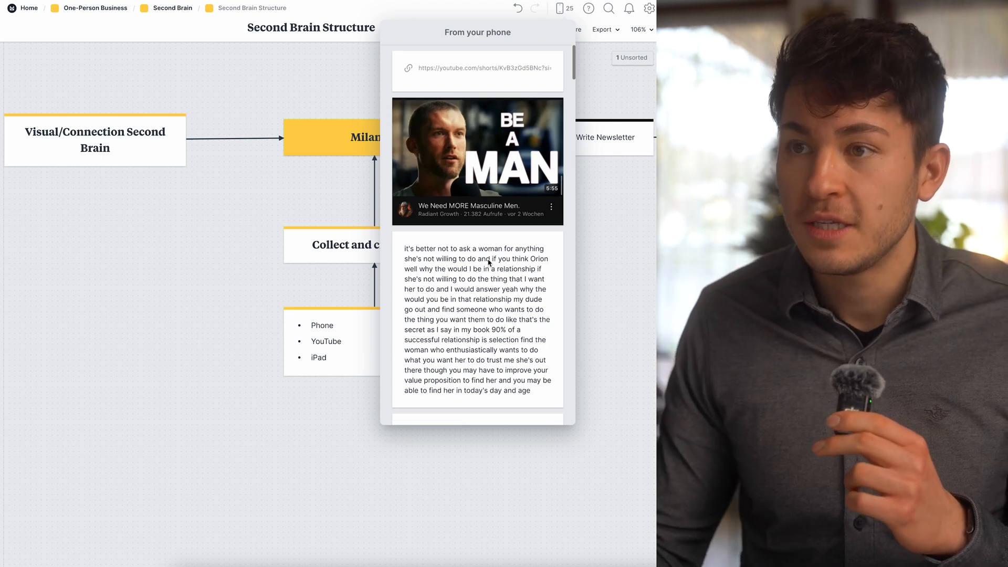
pyautogui.scroll(-3)
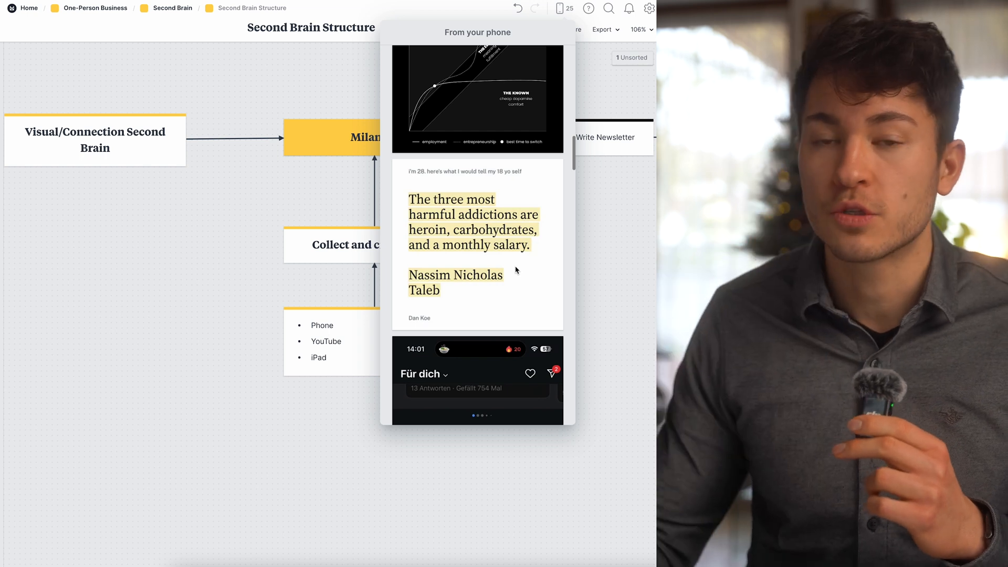
# Go to the Home board showing Projects, Areas, Resources and Archives columns.
pyautogui.click(28, 8)
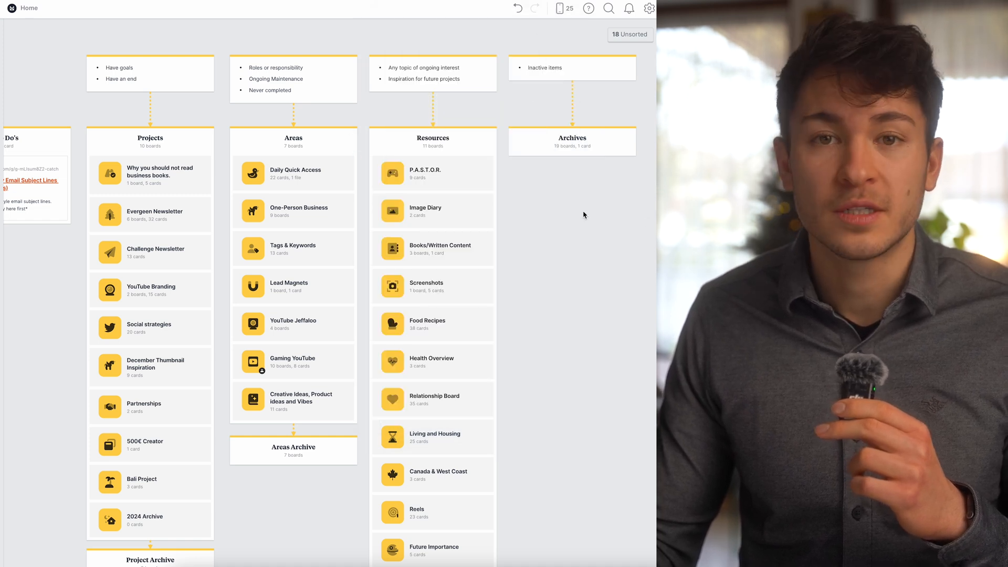
pyautogui.moveTo(179, 200)
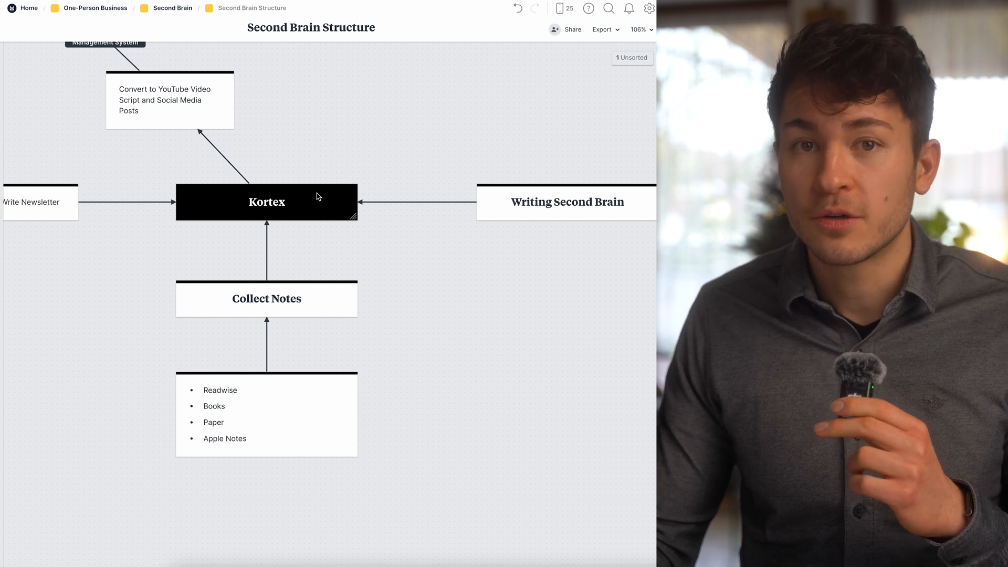
pyautogui.moveTo(459, 164)
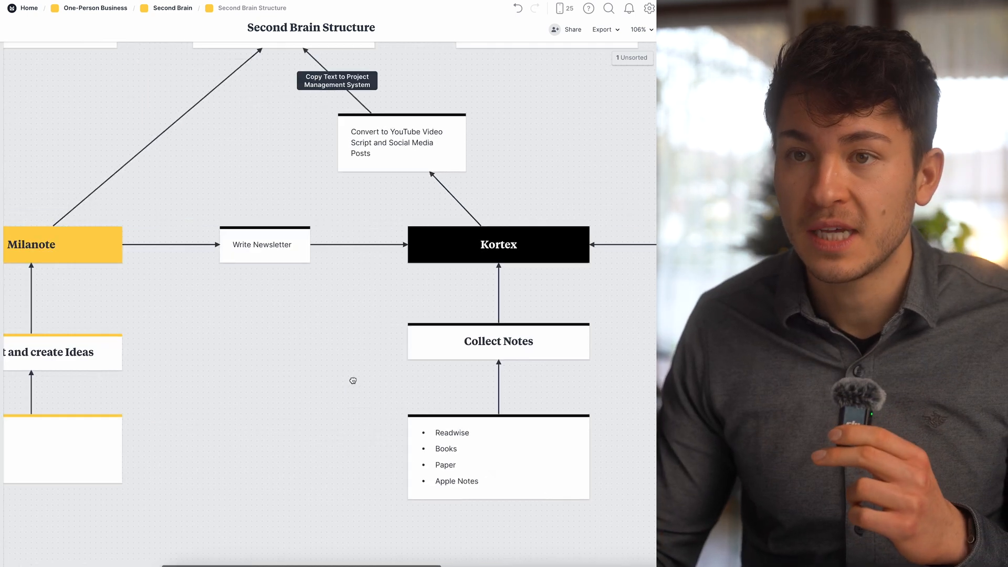
# Peek at the phone inbox, then focus on the Kortex and Collect Notes cards.
pyautogui.click(558, 8)
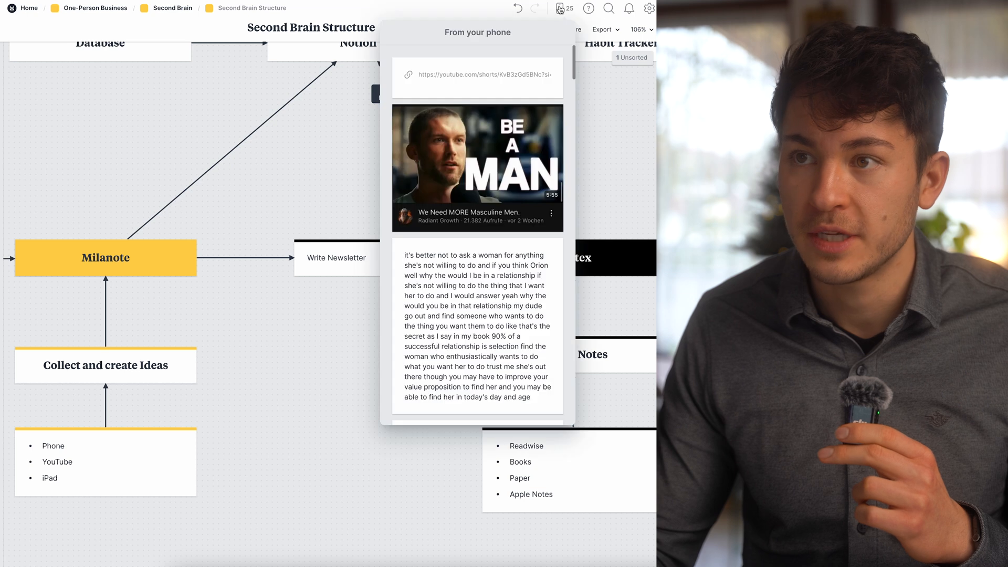
pyautogui.scroll(-3)
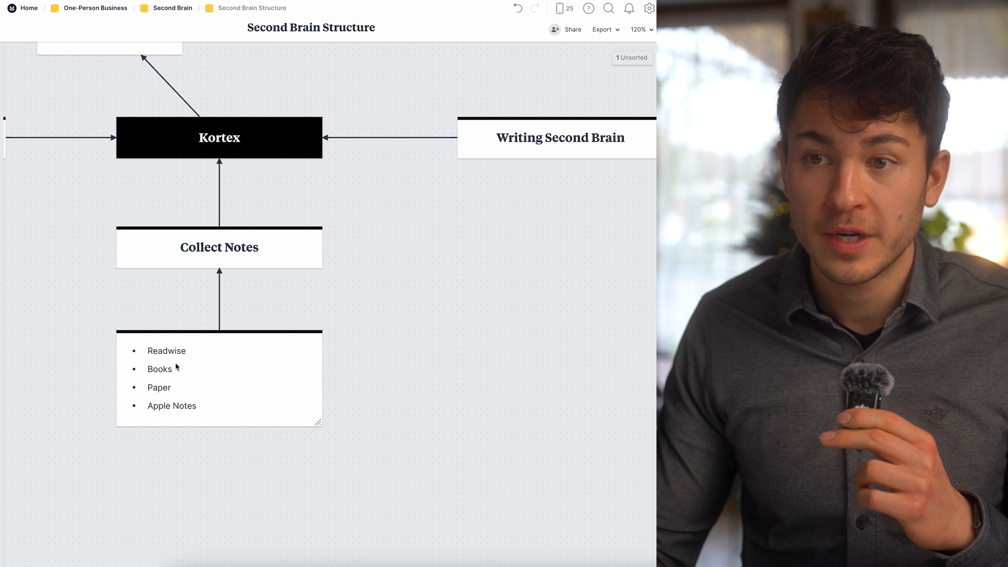
pyautogui.moveTo(468, 390)
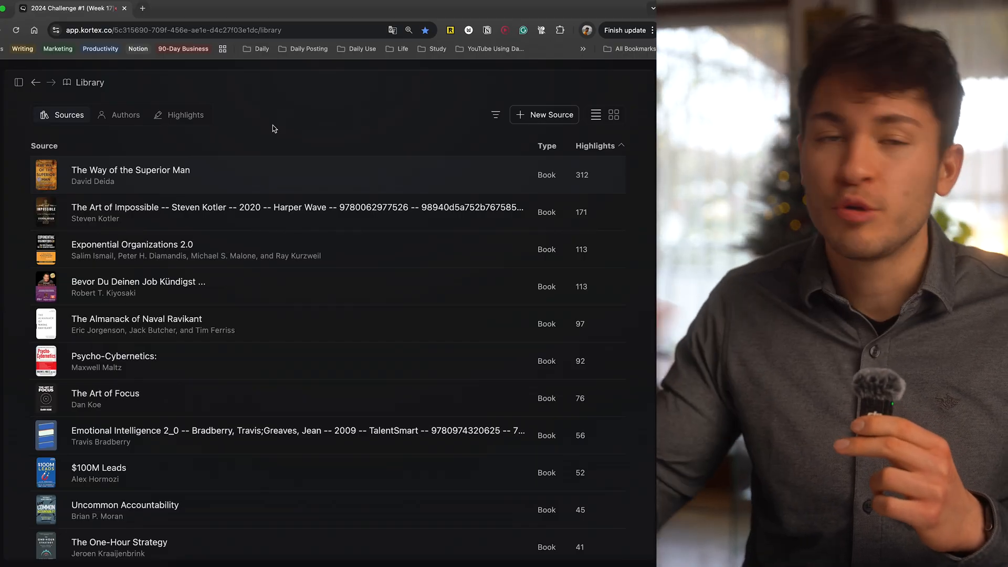
pyautogui.moveTo(368, 145)
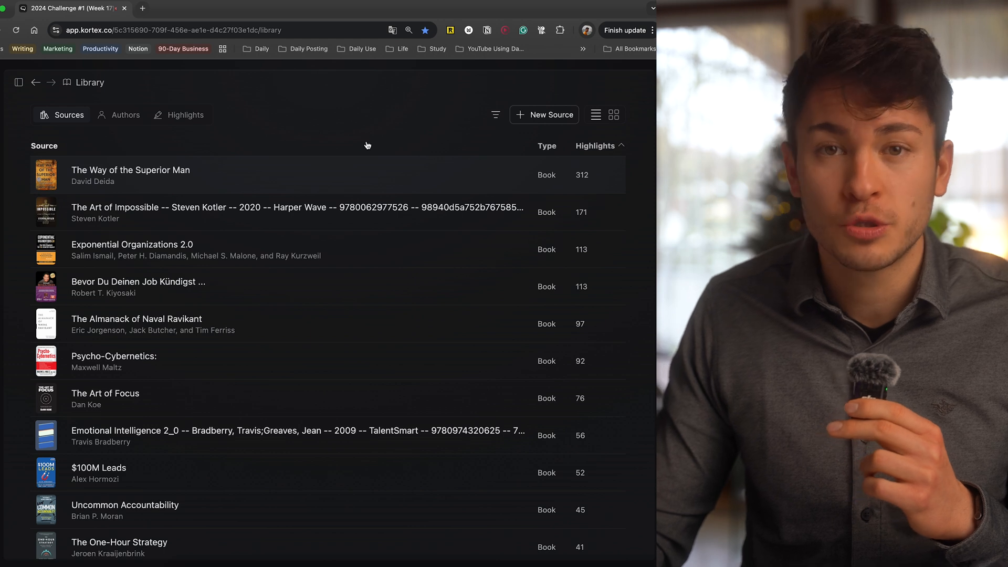
pyautogui.moveTo(364, 172)
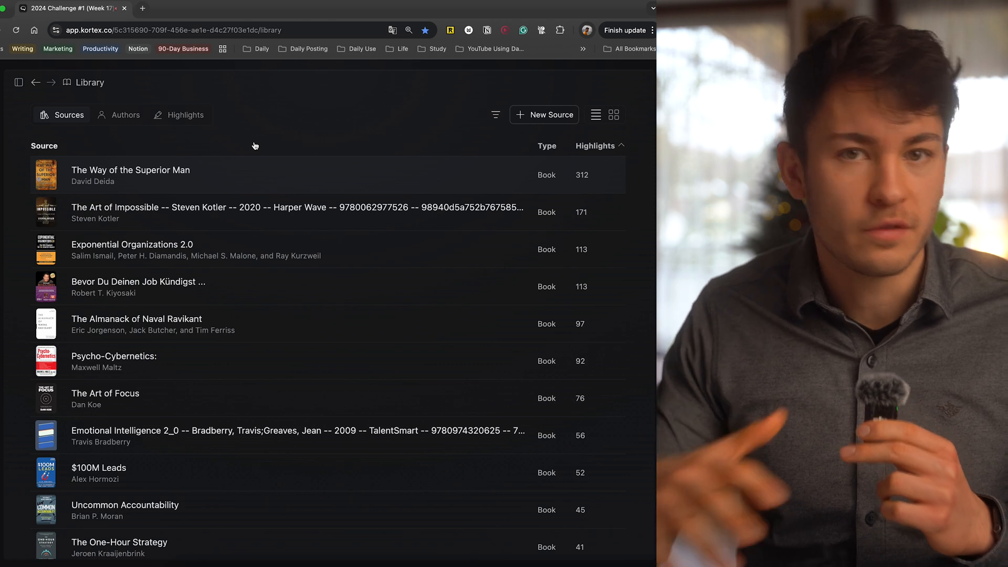
pyautogui.moveTo(318, 268)
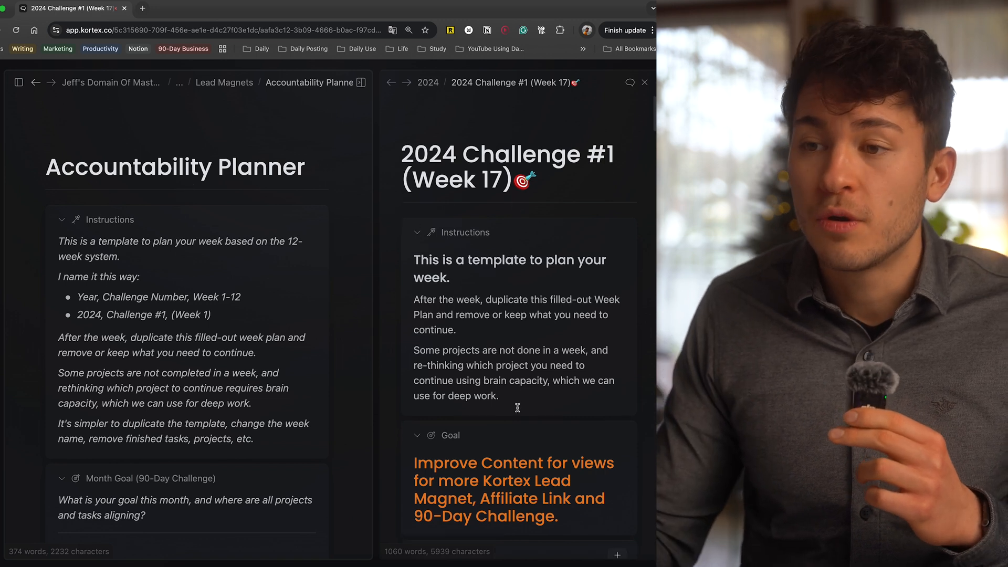
pyautogui.scroll(-3)
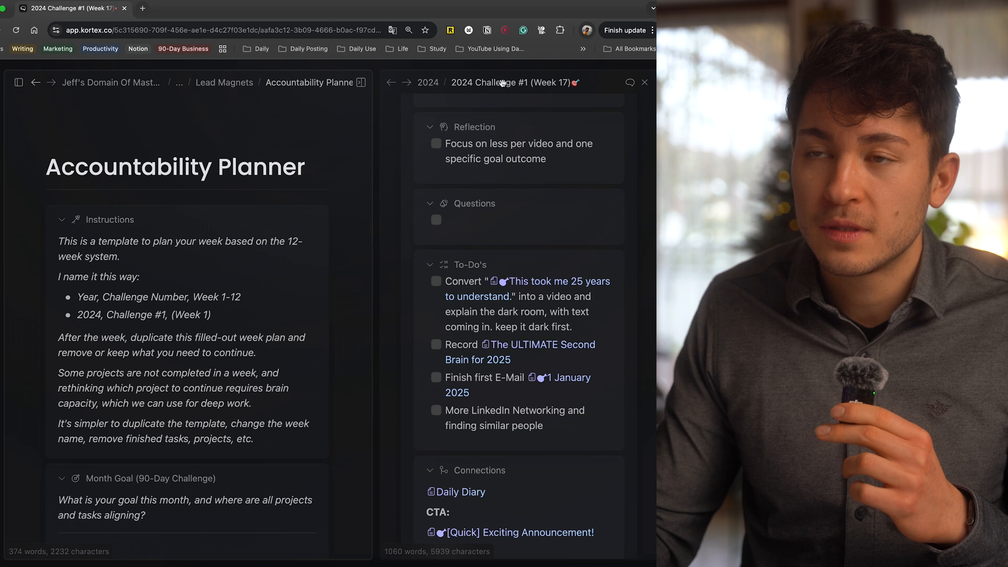
pyautogui.scroll(-3)
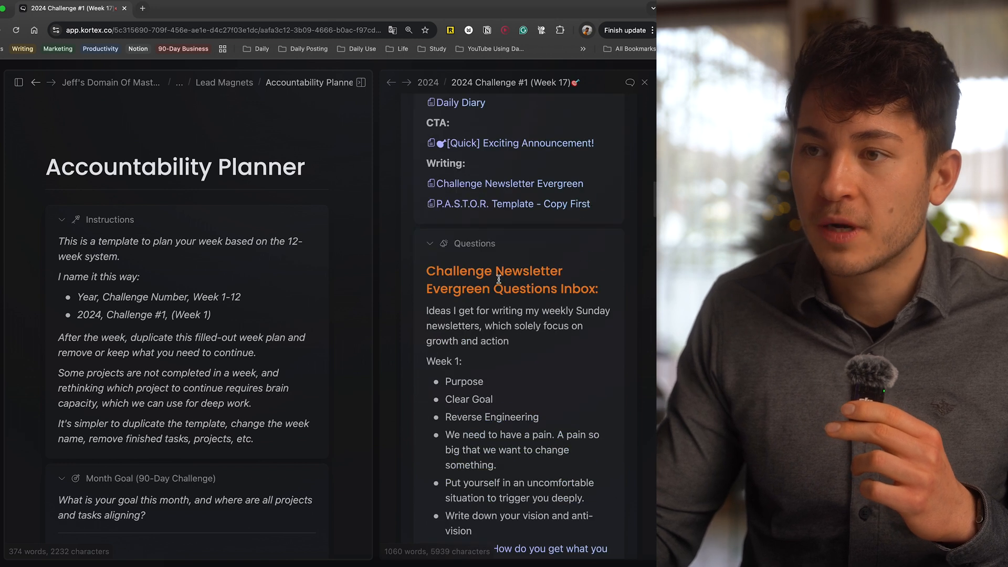
pyautogui.scroll(-3)
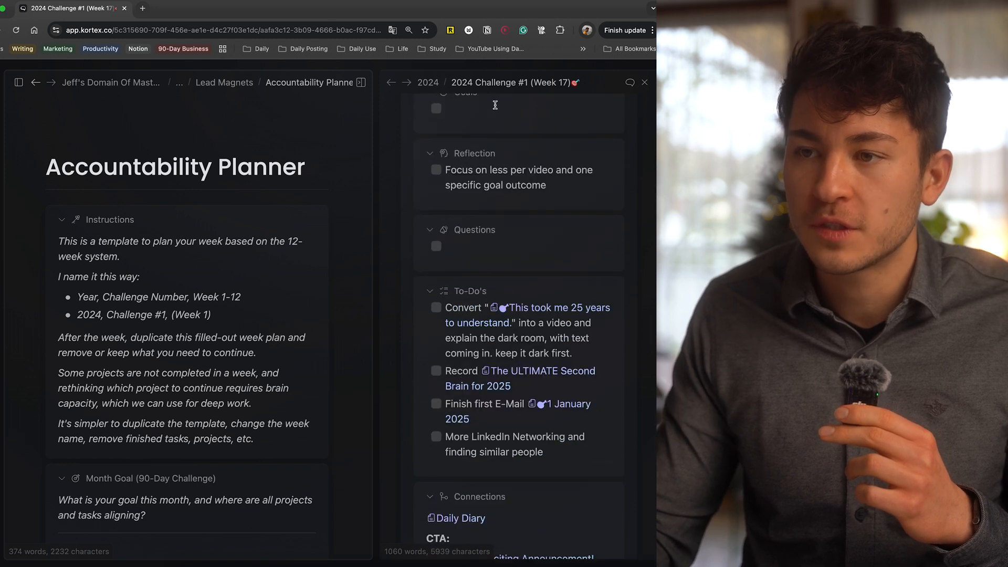
pyautogui.scroll(-3)
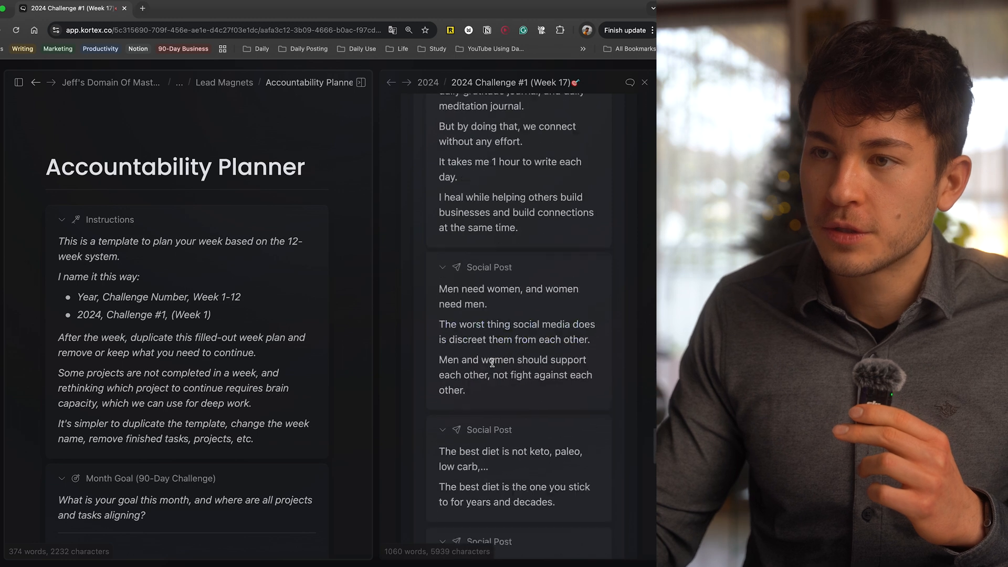
pyautogui.scroll(-3)
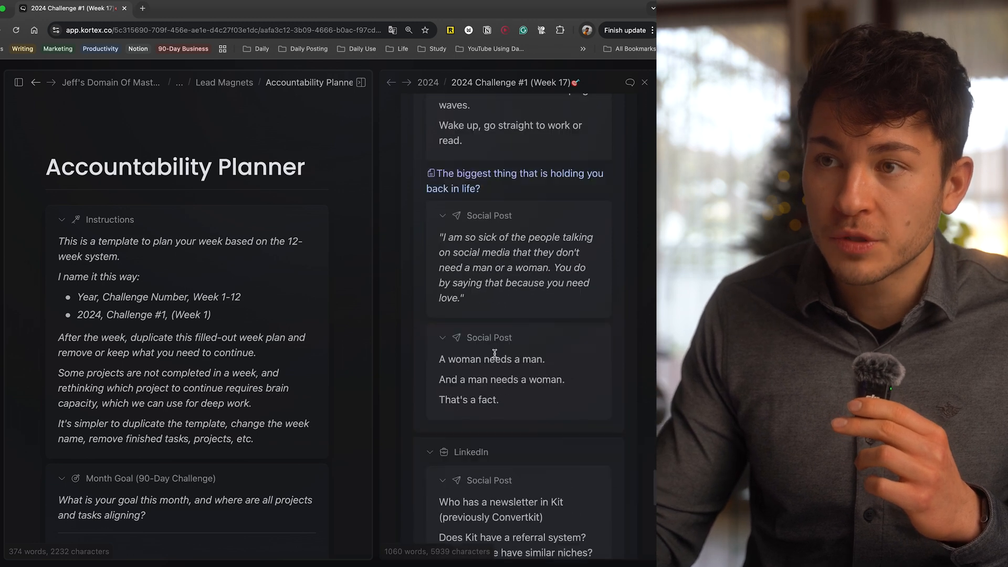
pyautogui.scroll(-3)
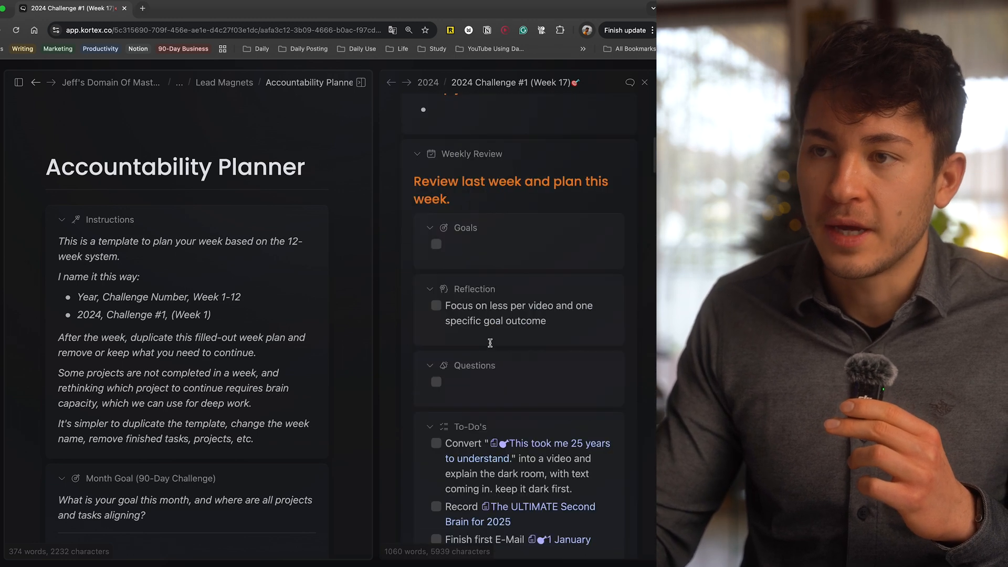
pyautogui.scroll(-3)
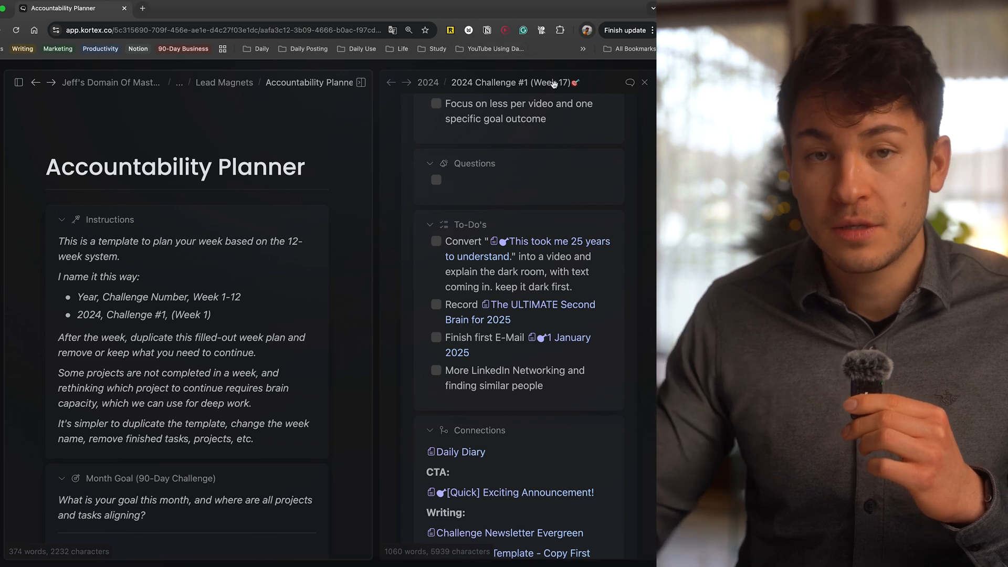
pyautogui.scroll(-3)
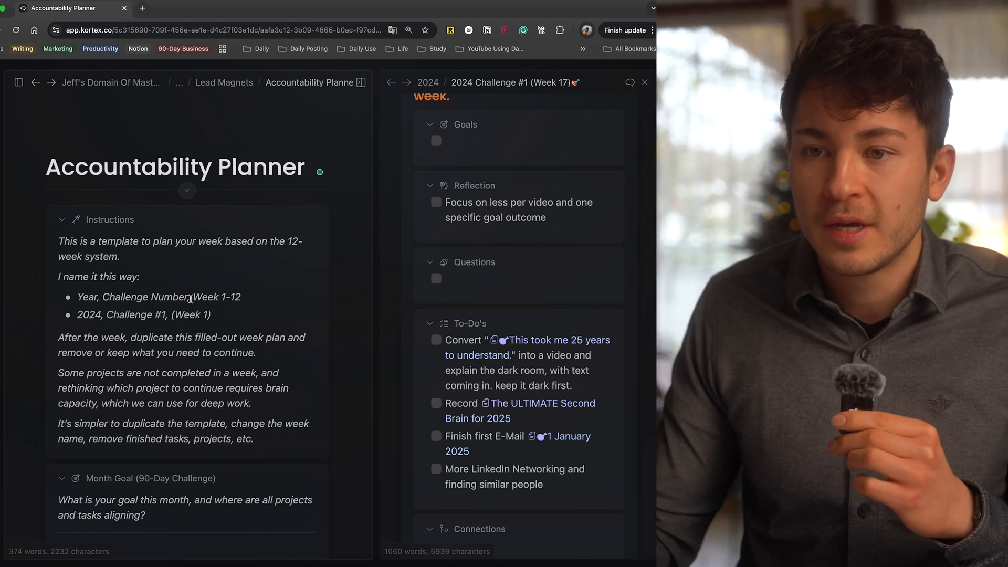
pyautogui.moveTo(29, 342)
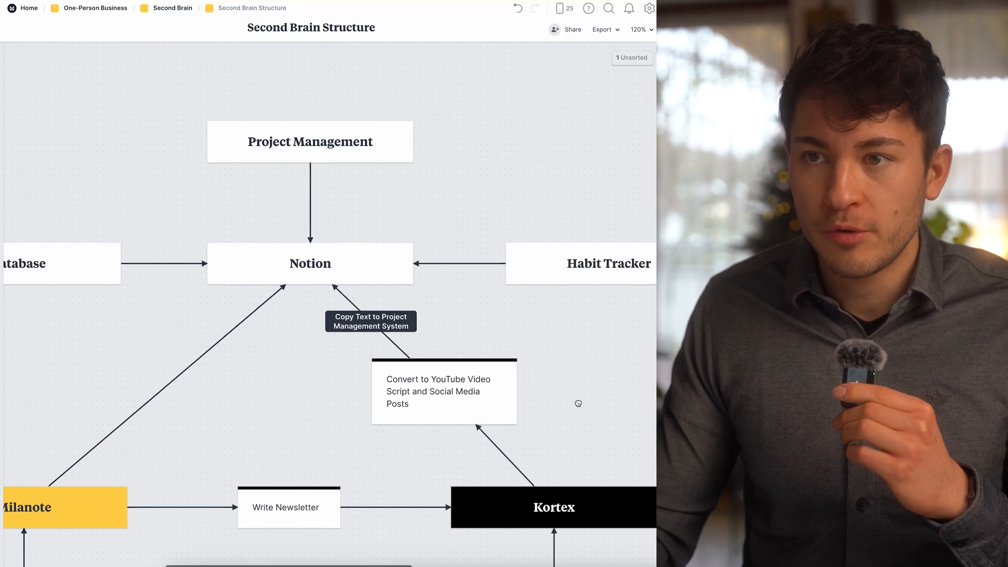
# Scroll the structure board to where Kortex output feeds into Notion.
pyautogui.scroll(-3)
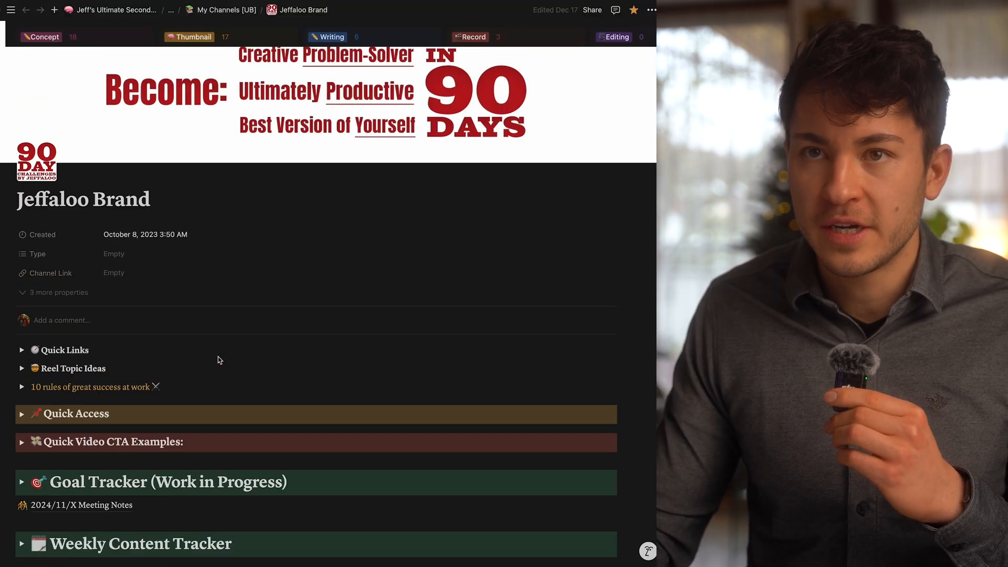
# Scroll the Jeffaloo Brand page down to the Daily Tracker habits table.
pyautogui.scroll(-3)
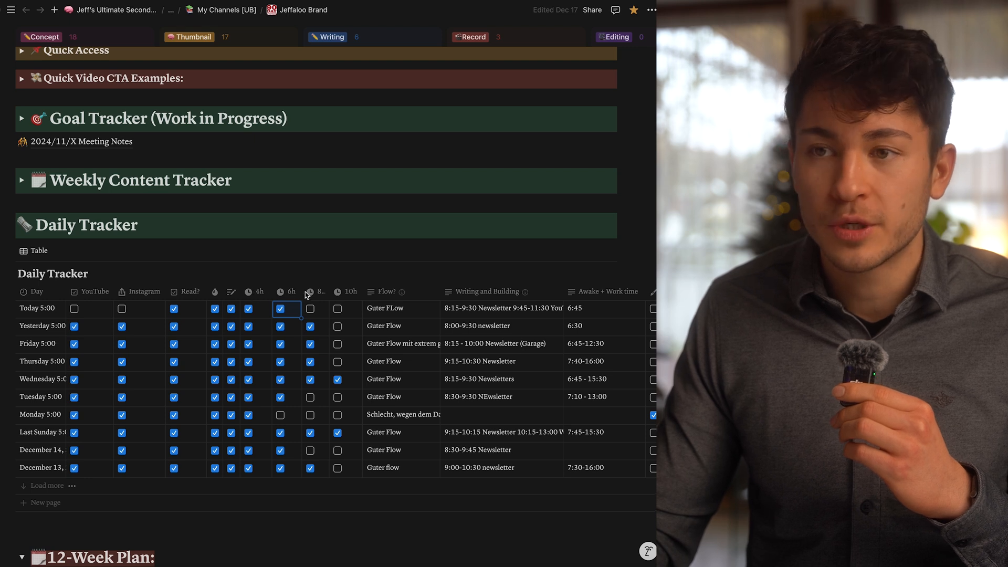
pyautogui.moveTo(288, 393)
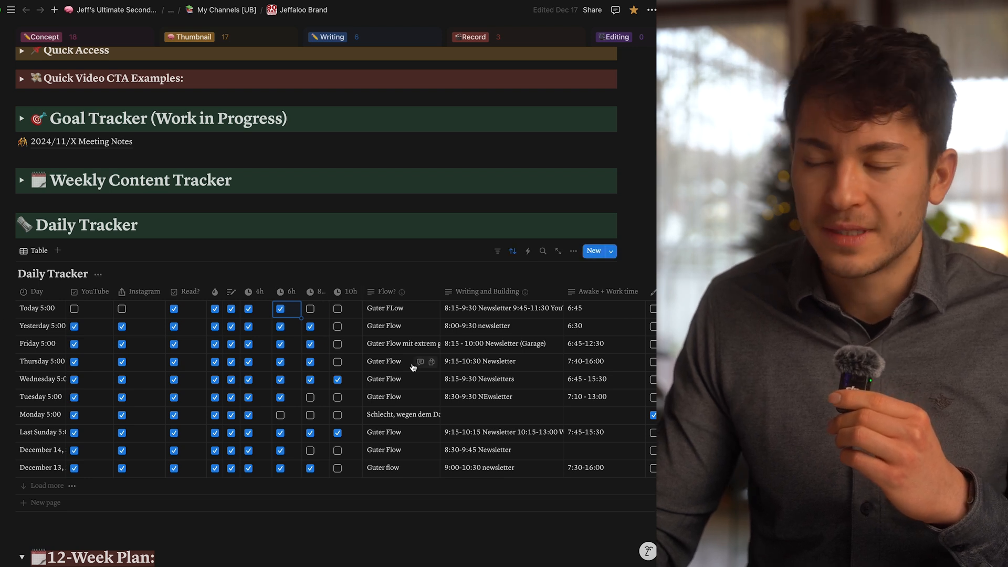
pyautogui.scroll(-3)
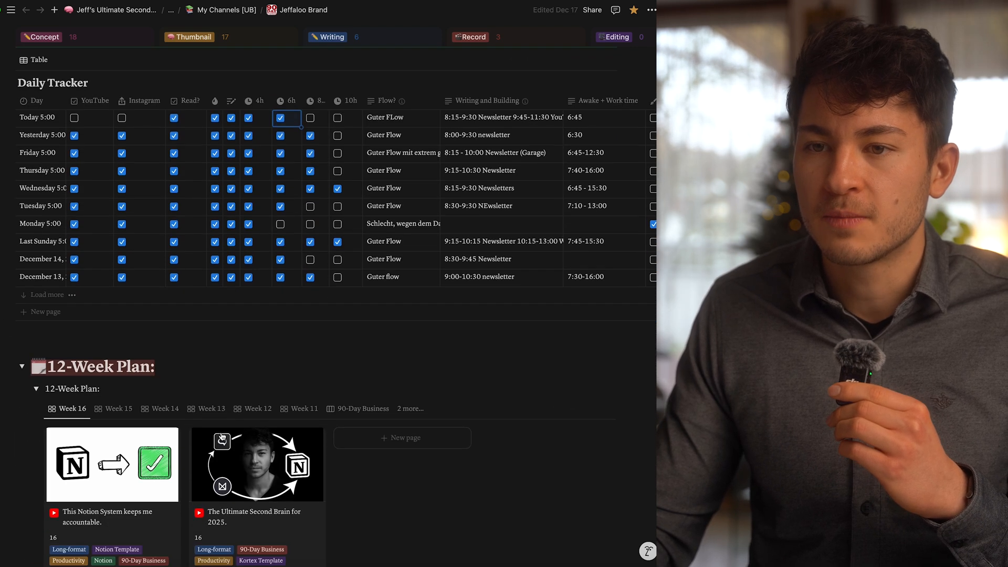
# Scroll past the 12-Week Plan, Tasks, Ideas and Content sections of the page.
pyautogui.scroll(-3)
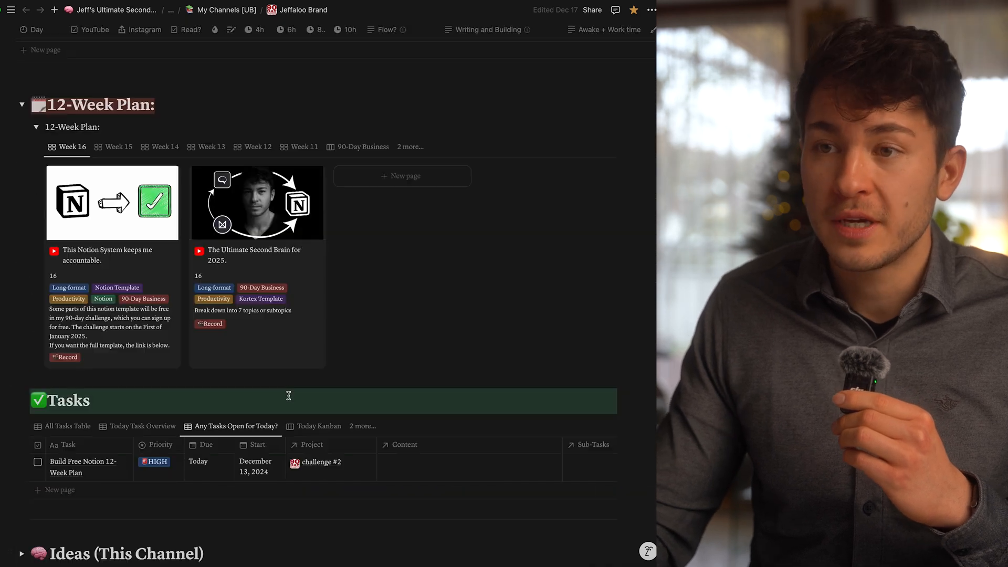
pyautogui.scroll(-3)
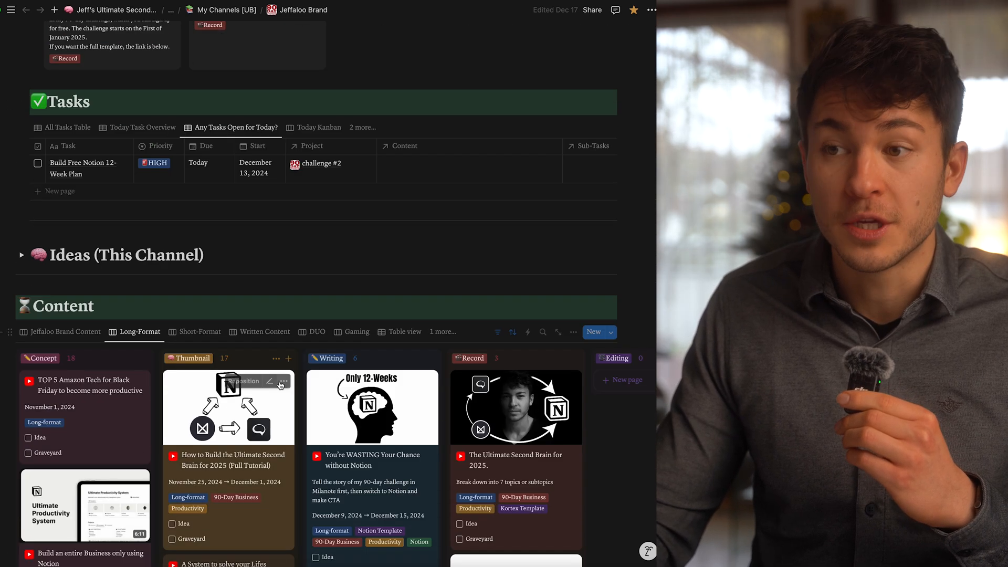
pyautogui.scroll(-3)
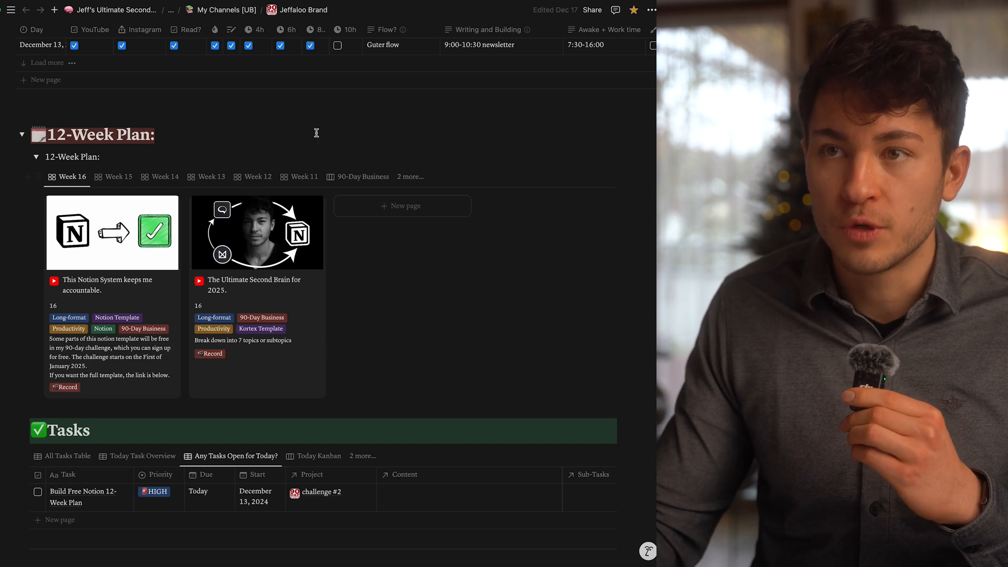
pyautogui.scroll(-3)
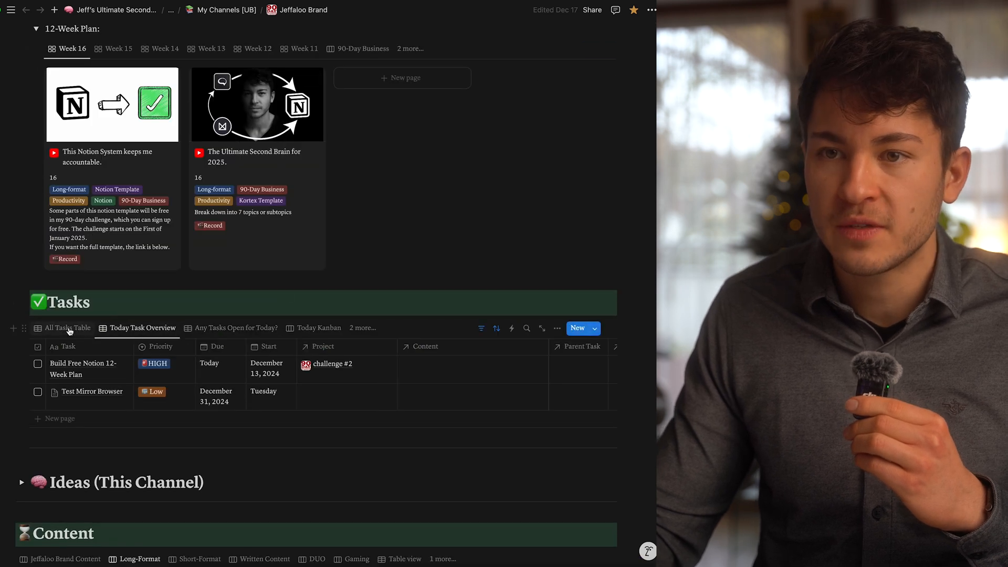
pyautogui.scroll(-3)
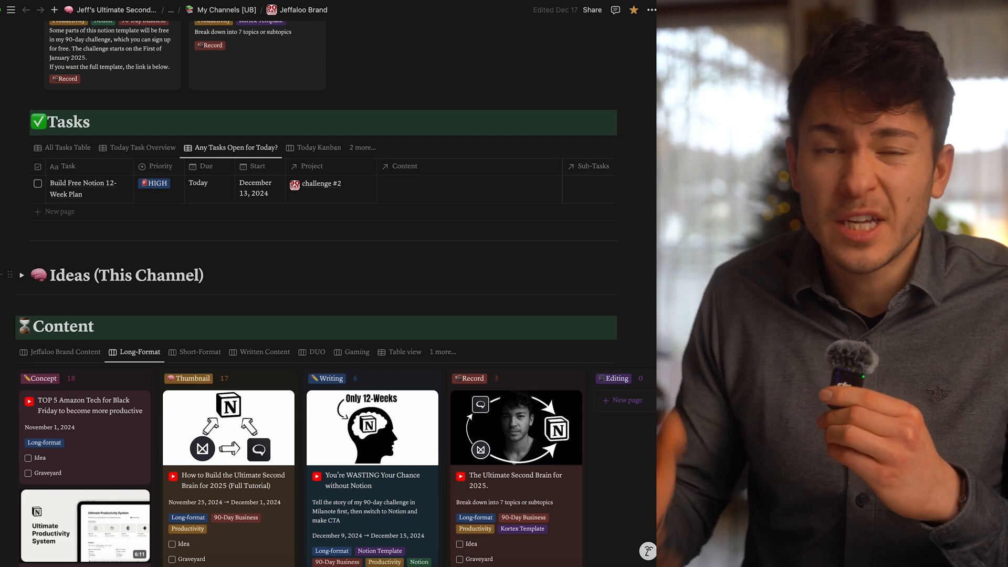
pyautogui.scroll(-3)
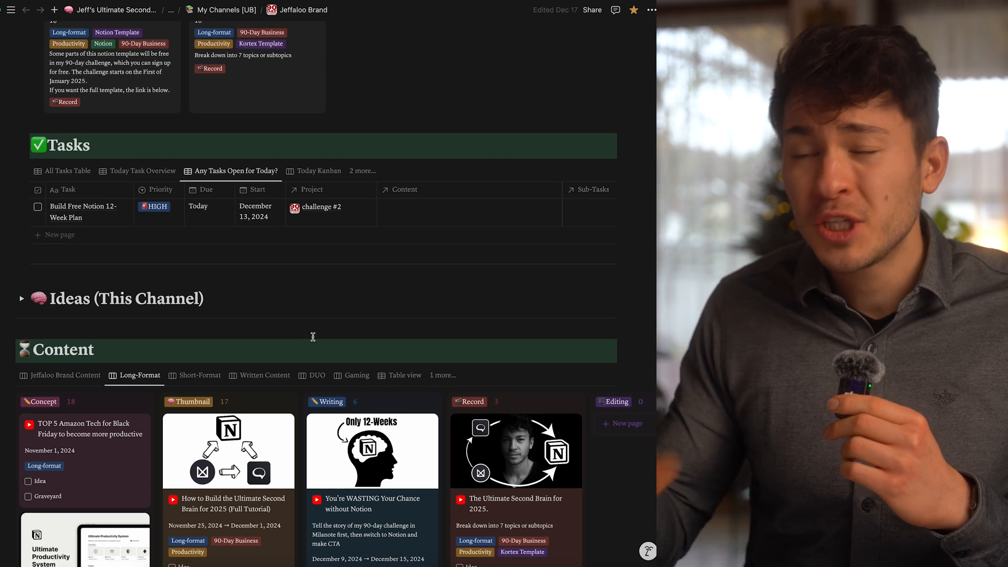
pyautogui.scroll(-3)
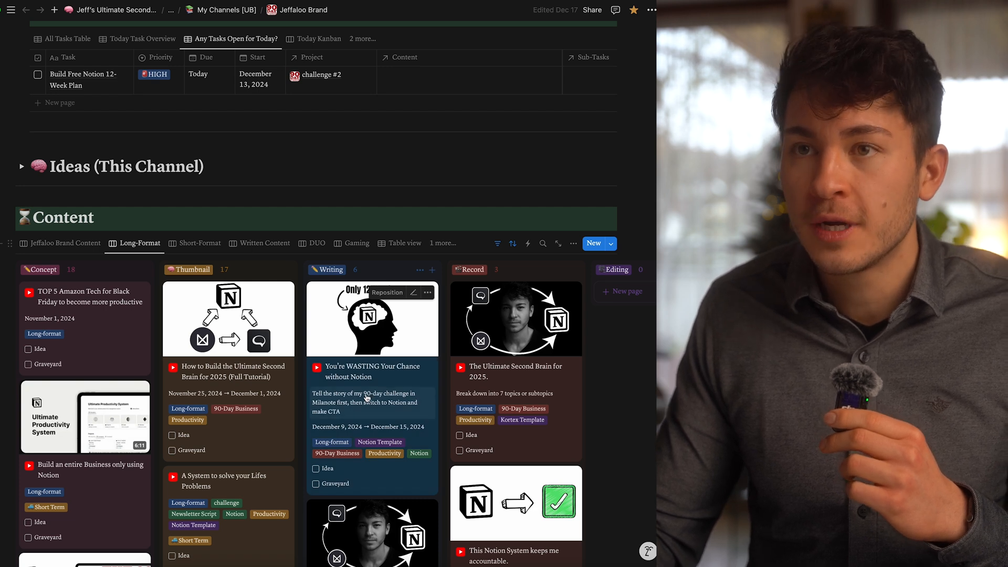
pyautogui.scroll(-3)
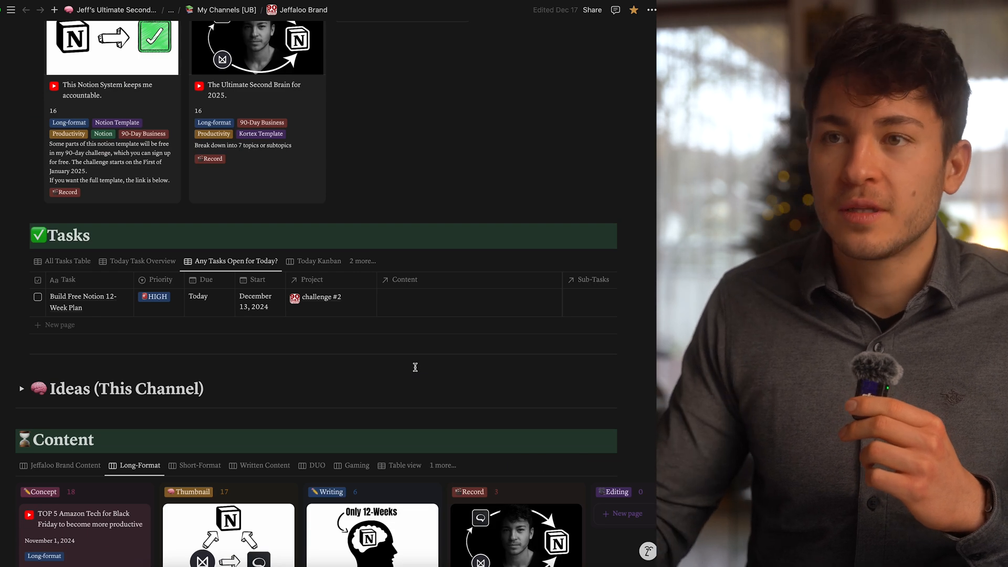
pyautogui.scroll(-3)
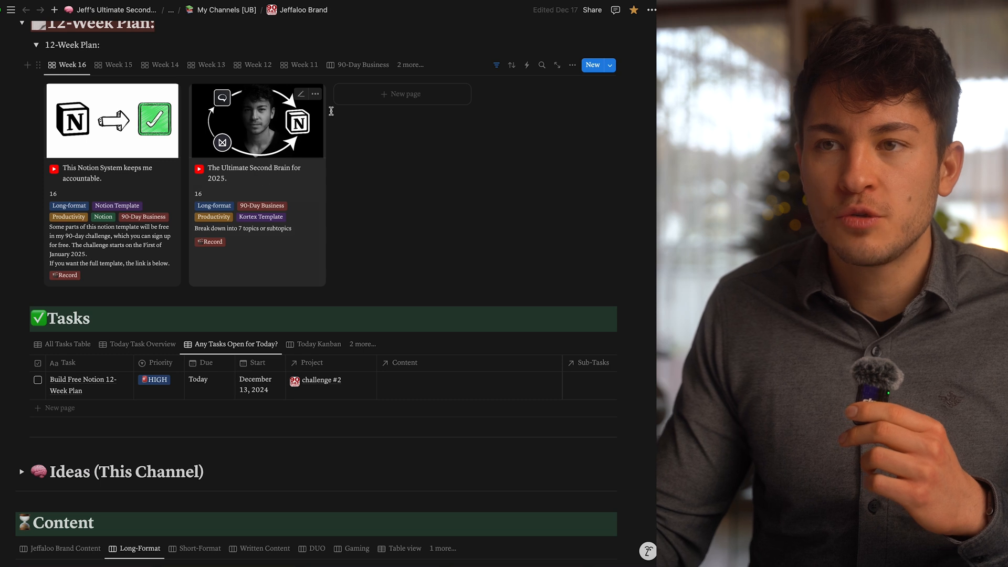
# Scroll the Long-Format Content board into full view with its Concept to Record columns.
pyautogui.scroll(-3)
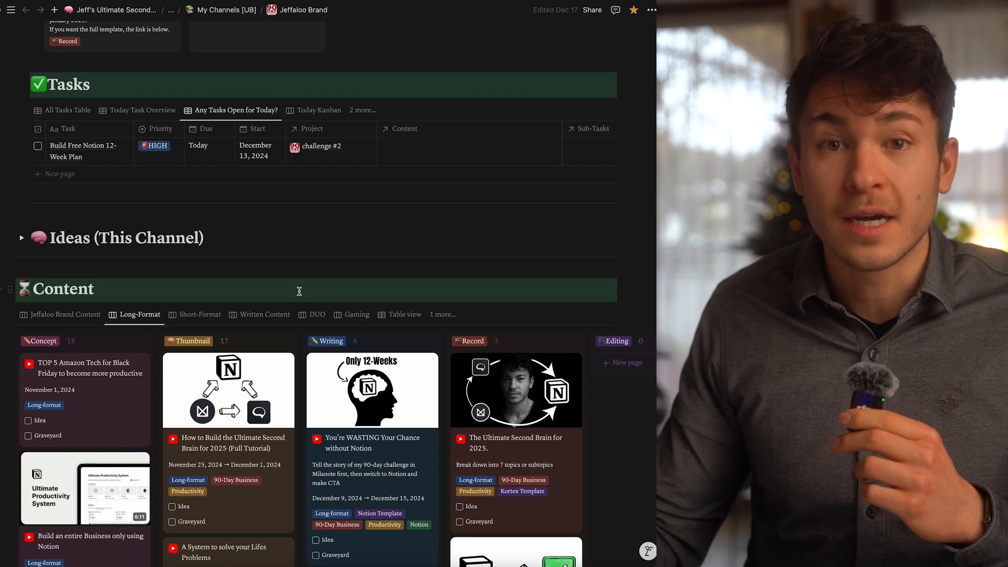
pyautogui.scroll(-3)
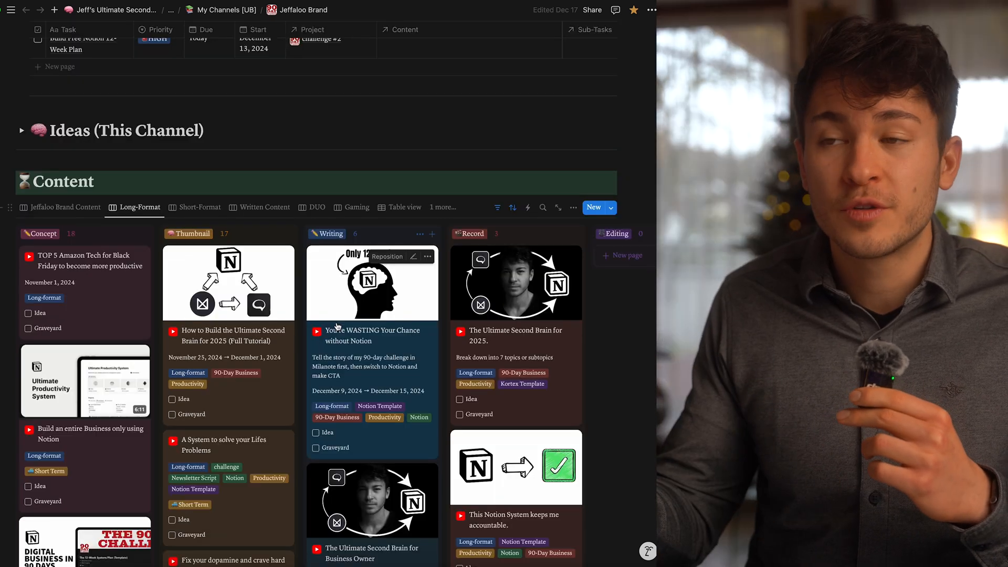
pyautogui.scroll(-3)
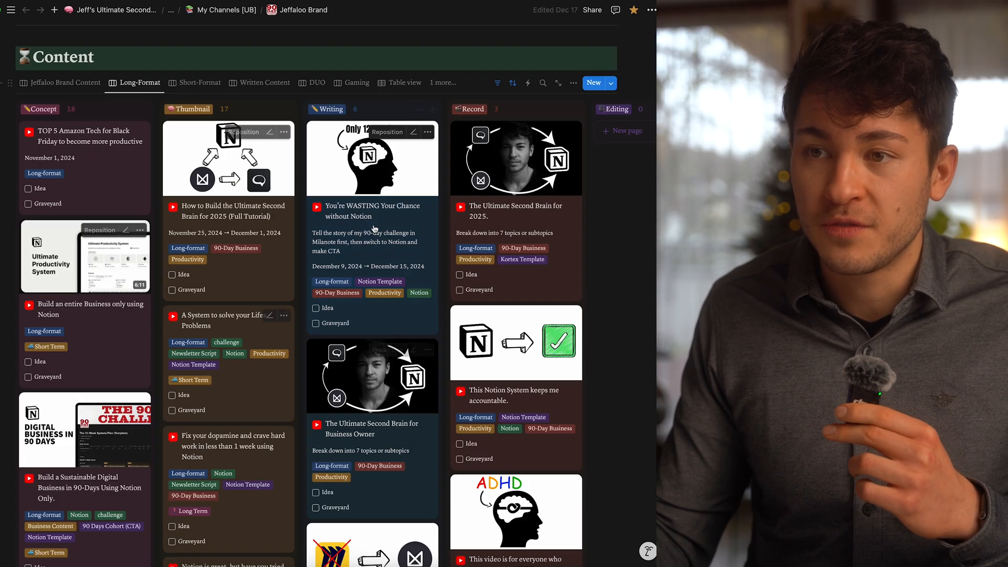